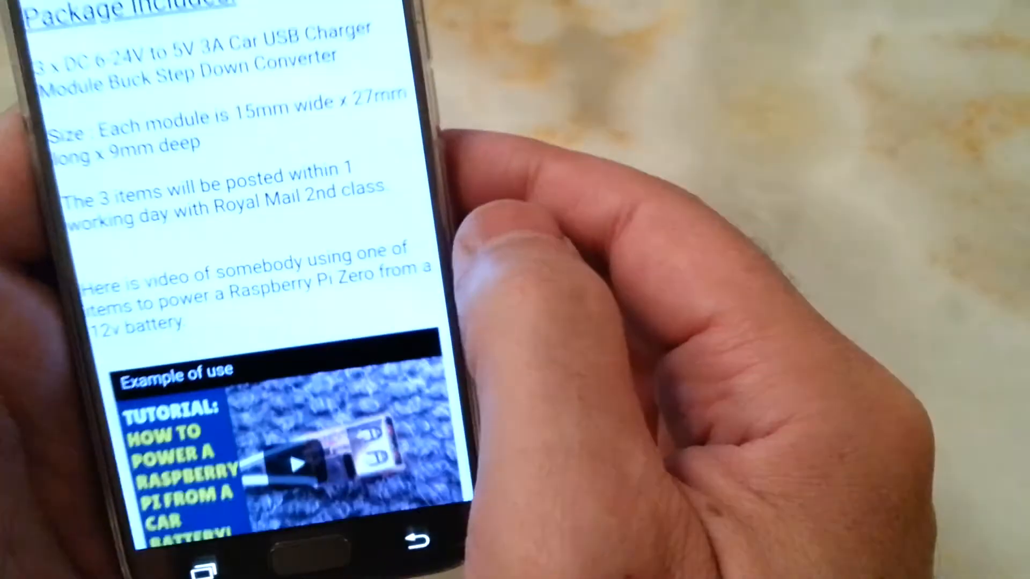
scroll("down", 3)
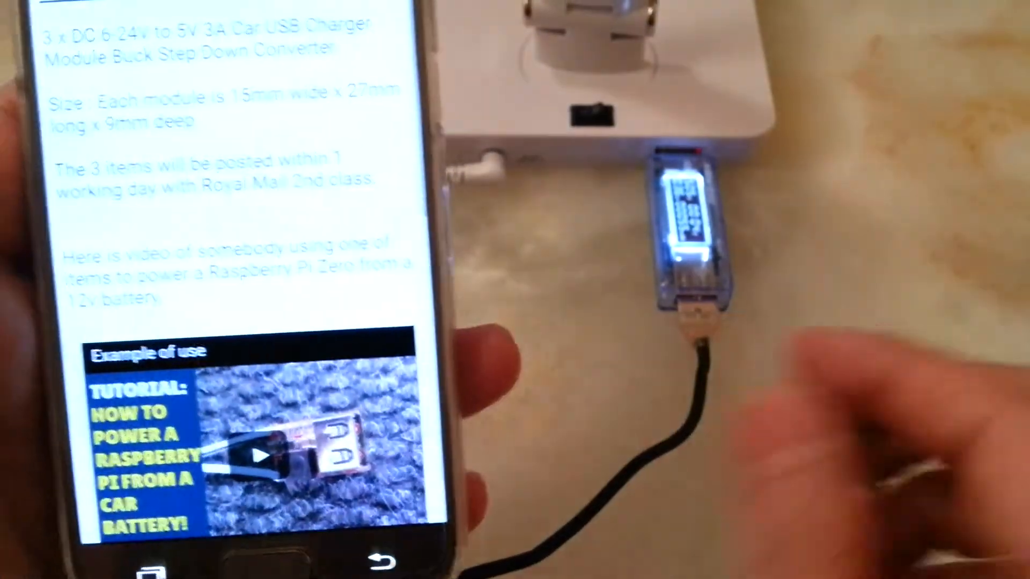
scroll("down", 3)
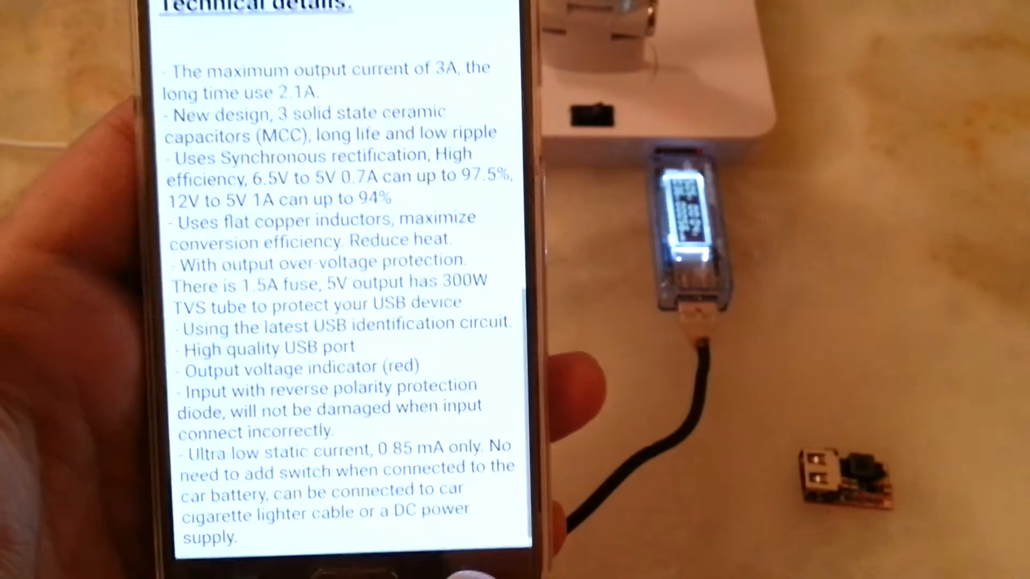
scroll("down", 3)
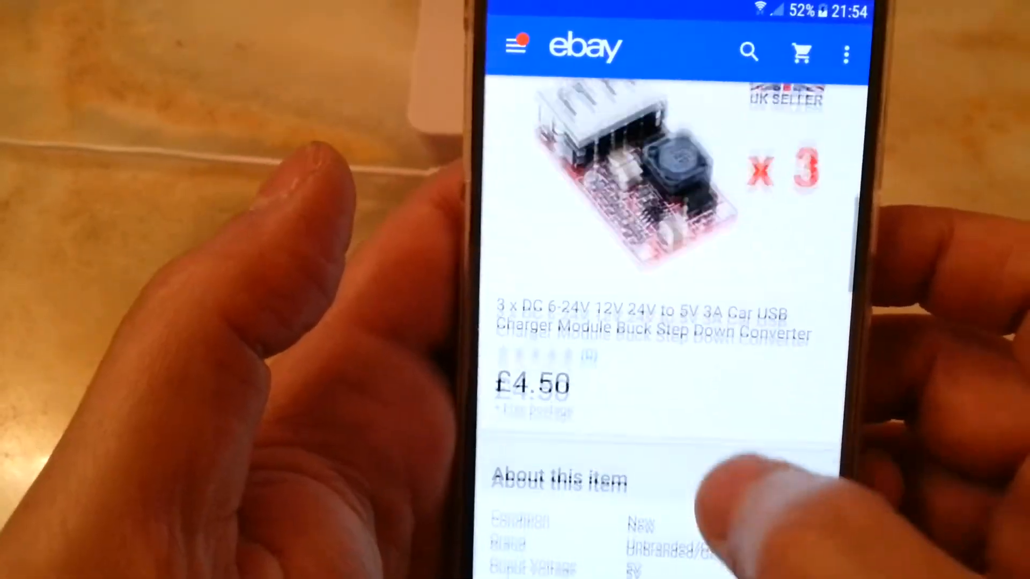
scroll("down", 3)
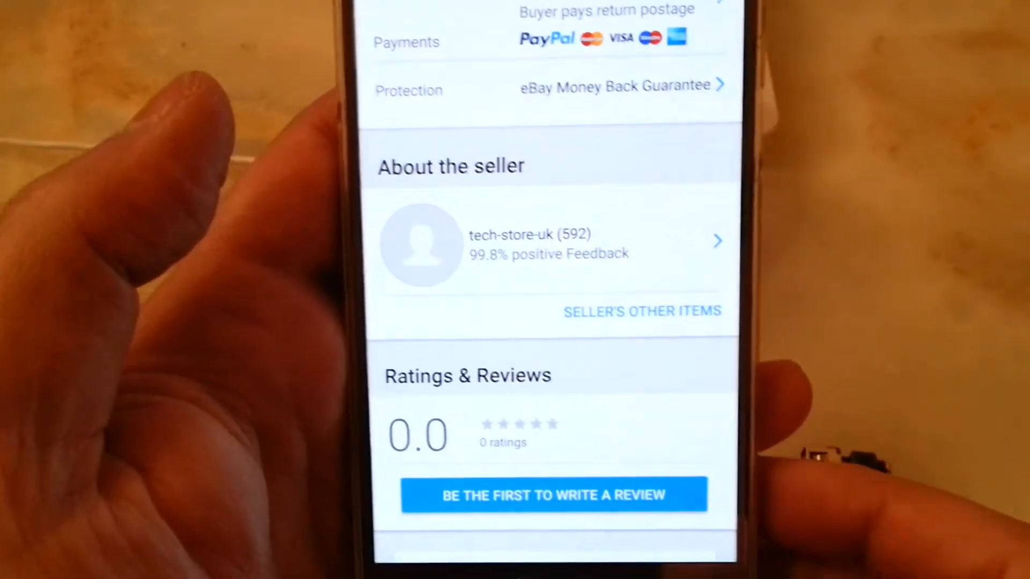
scroll("down", 3)
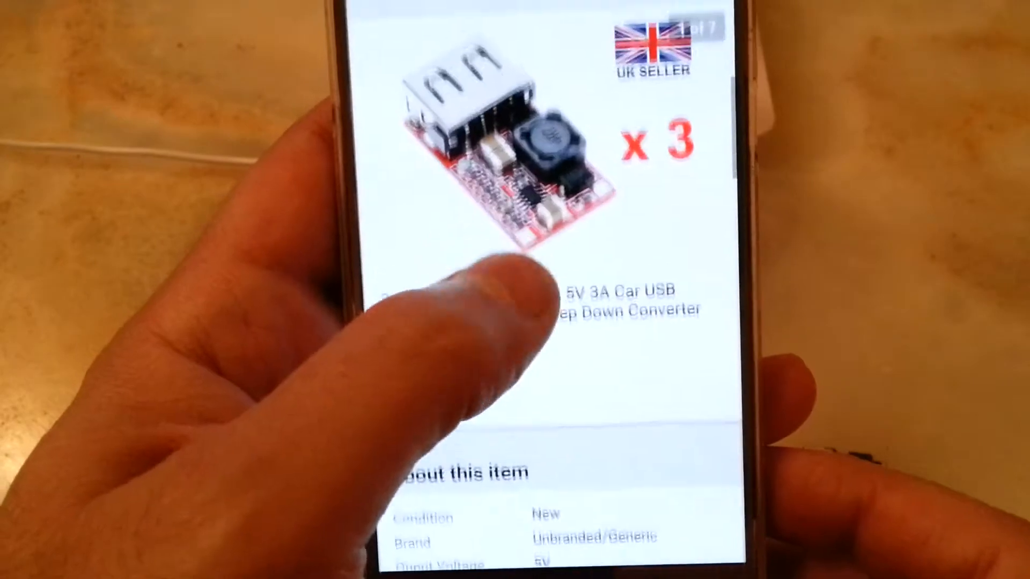